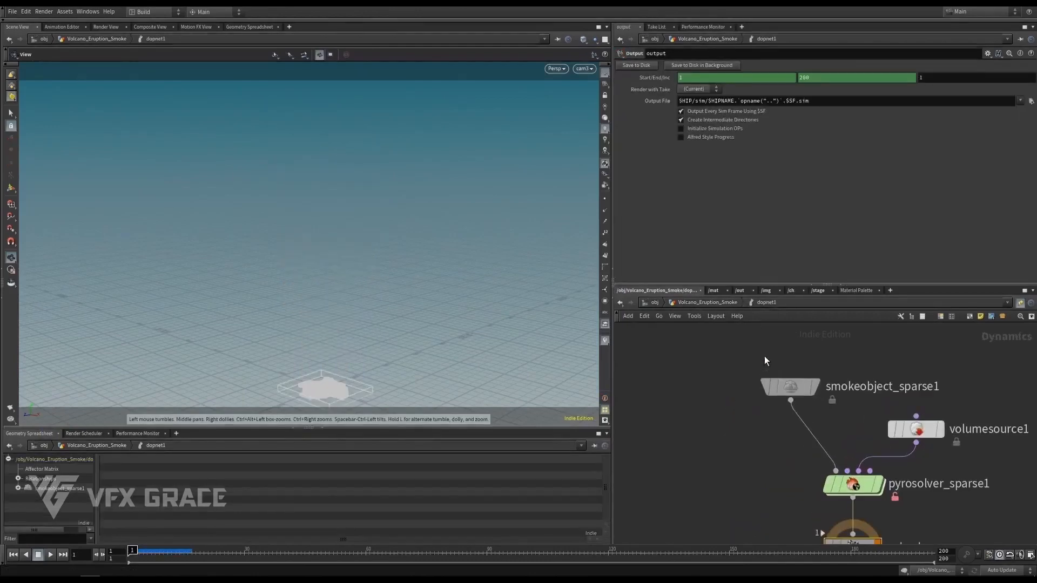
# - View the sparse pyro solver's parameter dependencies and dive to the calculate_speed Gas Analysis node
pyautogui.click(790, 387)
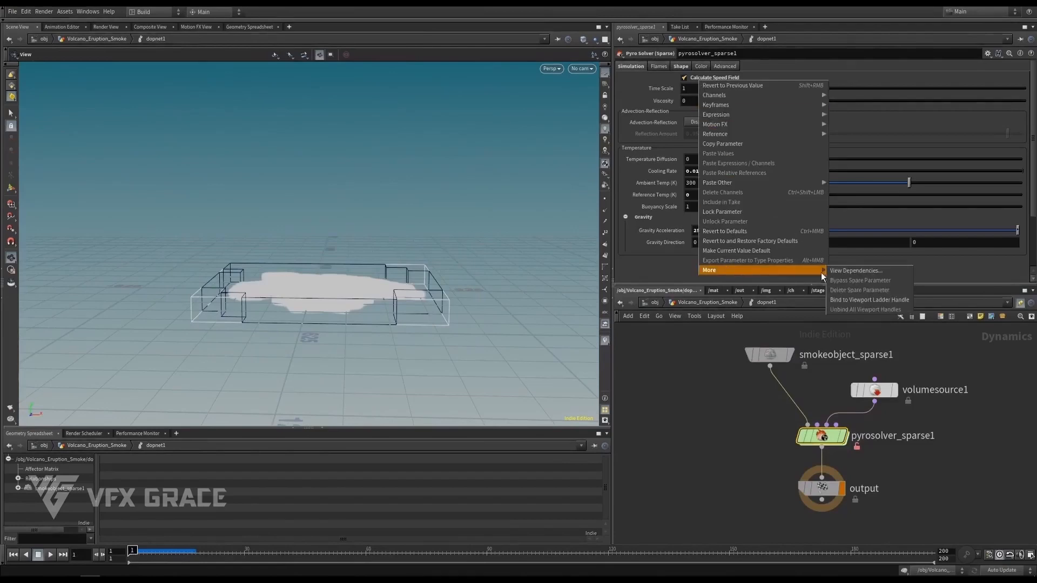
pyautogui.click(855, 270)
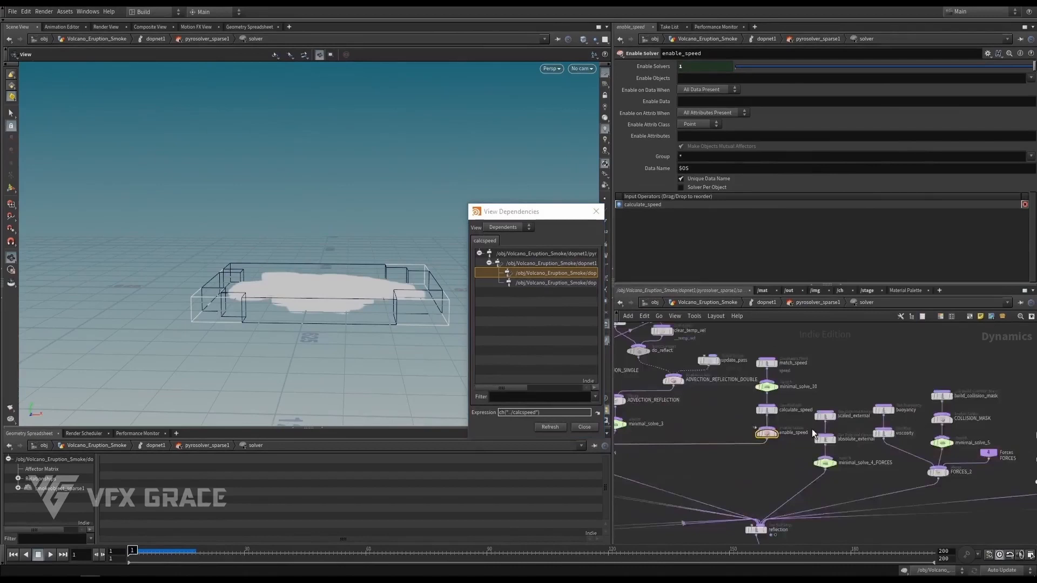
pyautogui.click(794, 410)
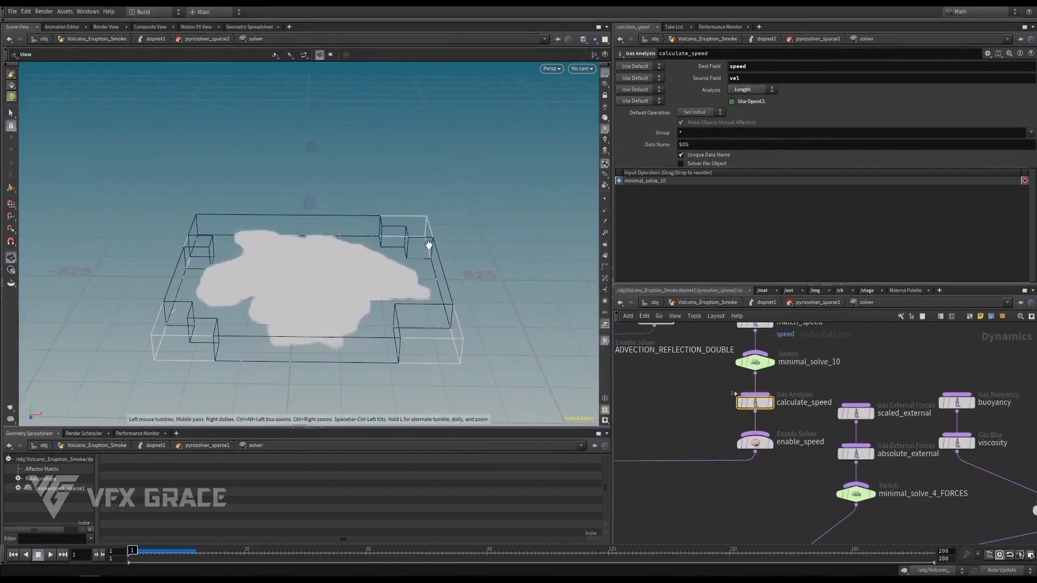
pyautogui.click(707, 302)
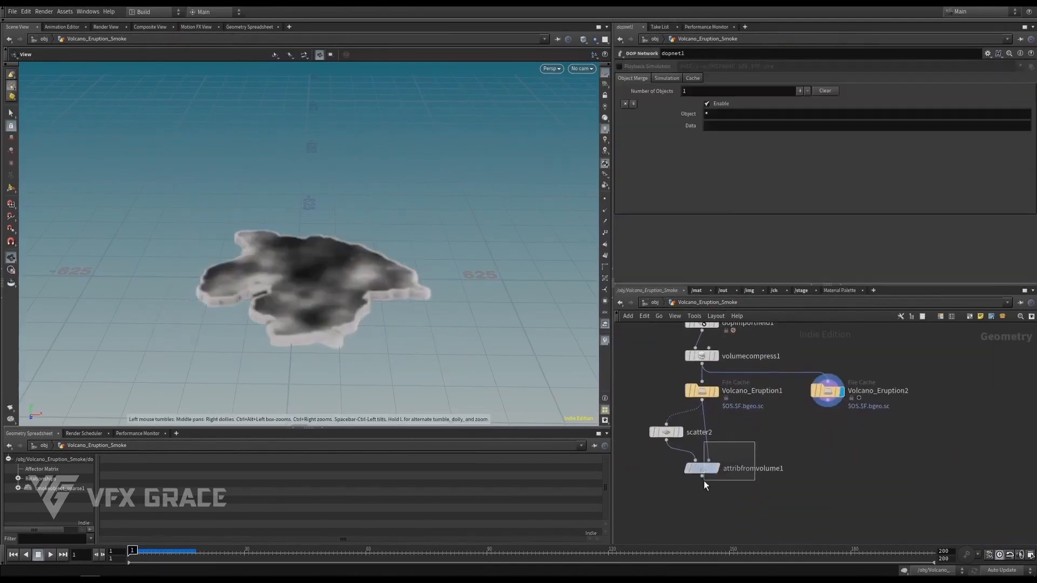
# - Display attribfromvolume1's points coloured from temperature and inspect them in the spreadsheet
pyautogui.click(702, 467)
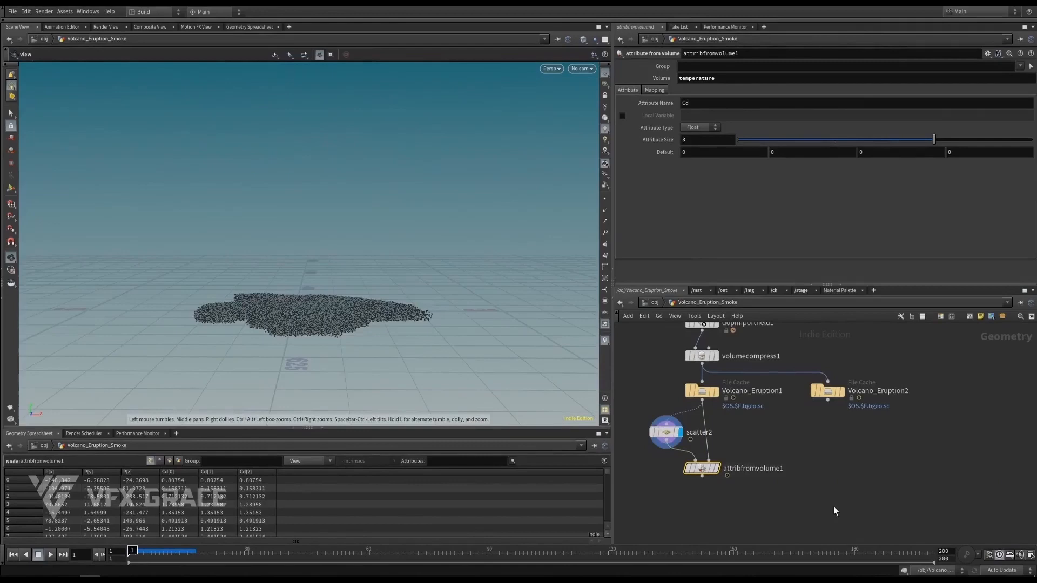
pyautogui.click(51, 555)
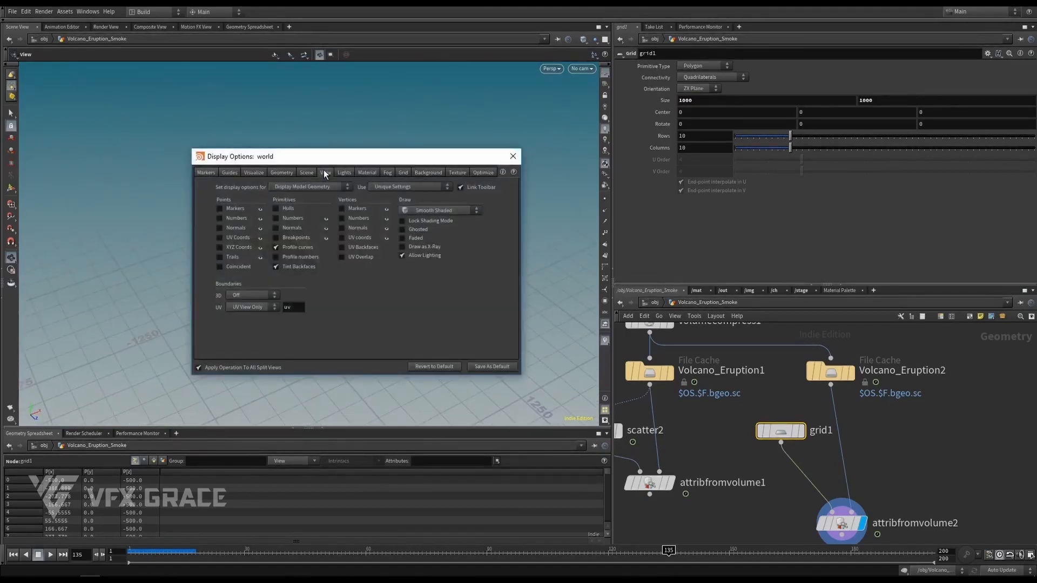
# - Stand grid1 upright through the plume and sample speed onto it with Input Range 0–100
pyautogui.click(306, 173)
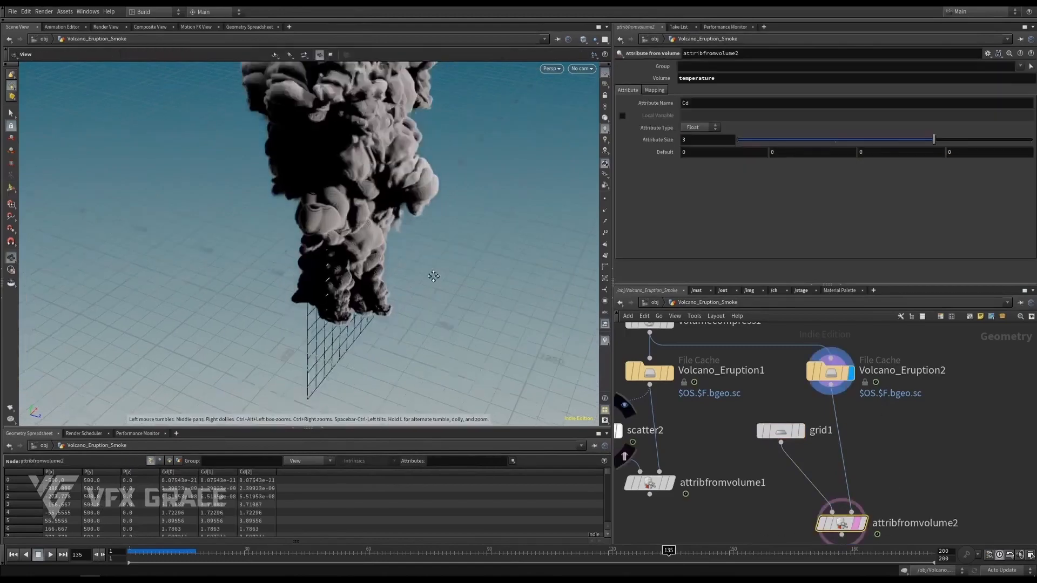
pyautogui.click(780, 430)
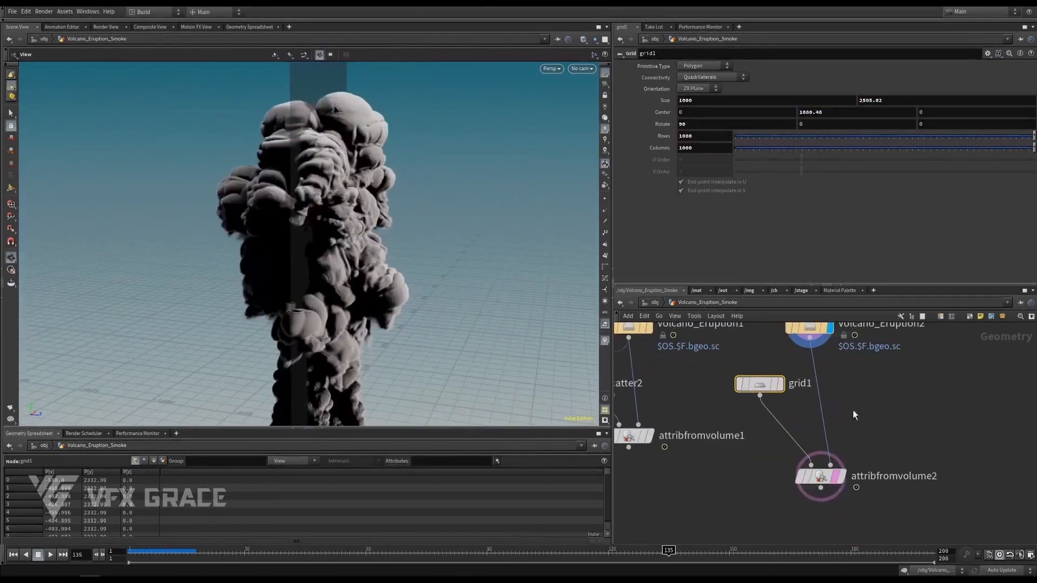
pyautogui.click(820, 476)
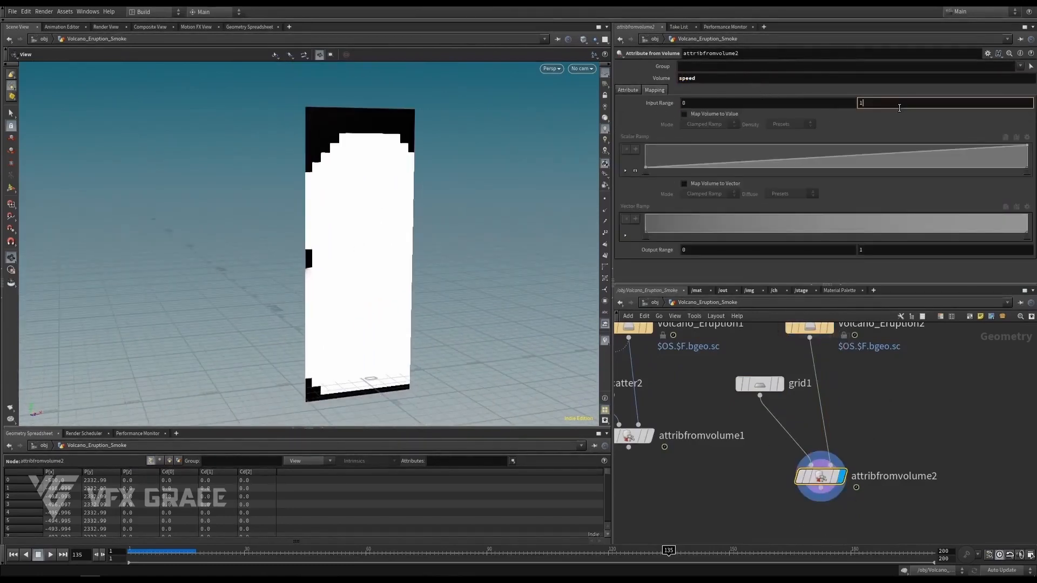
pyautogui.write('100')
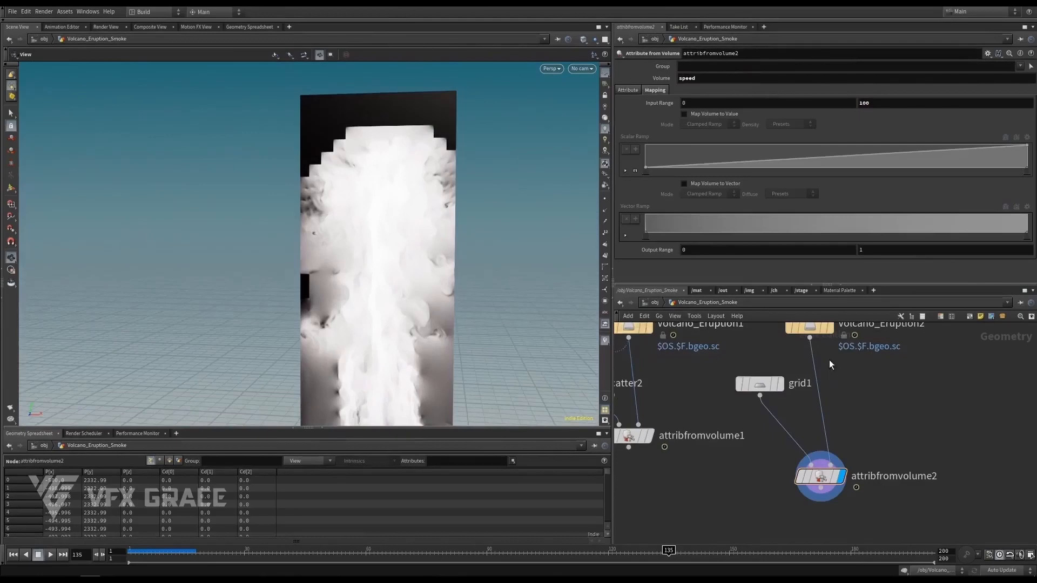
pyautogui.click(759, 389)
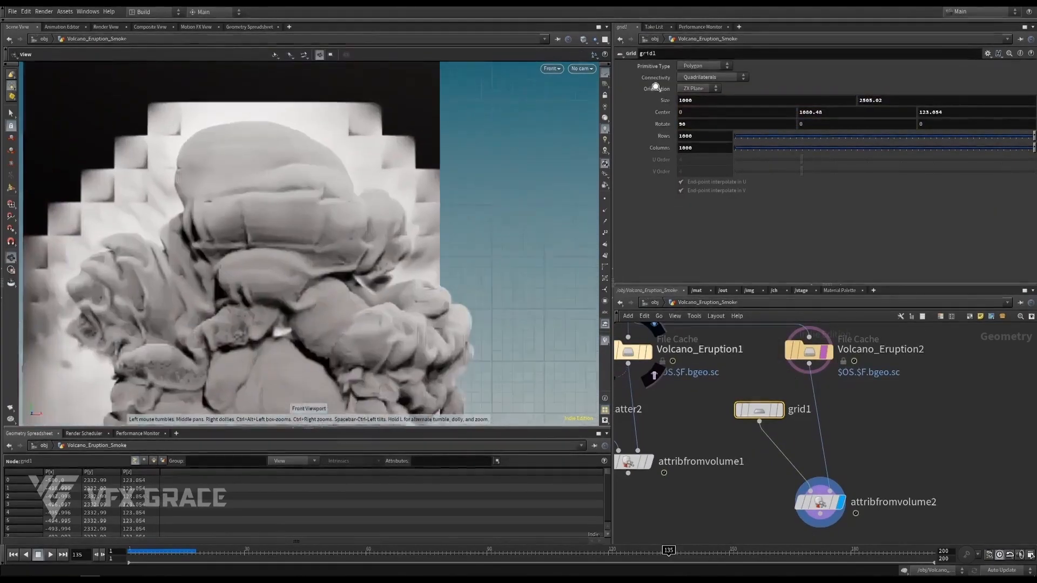
pyautogui.moveTo(317, 231); pyautogui.dragTo(218, 215)
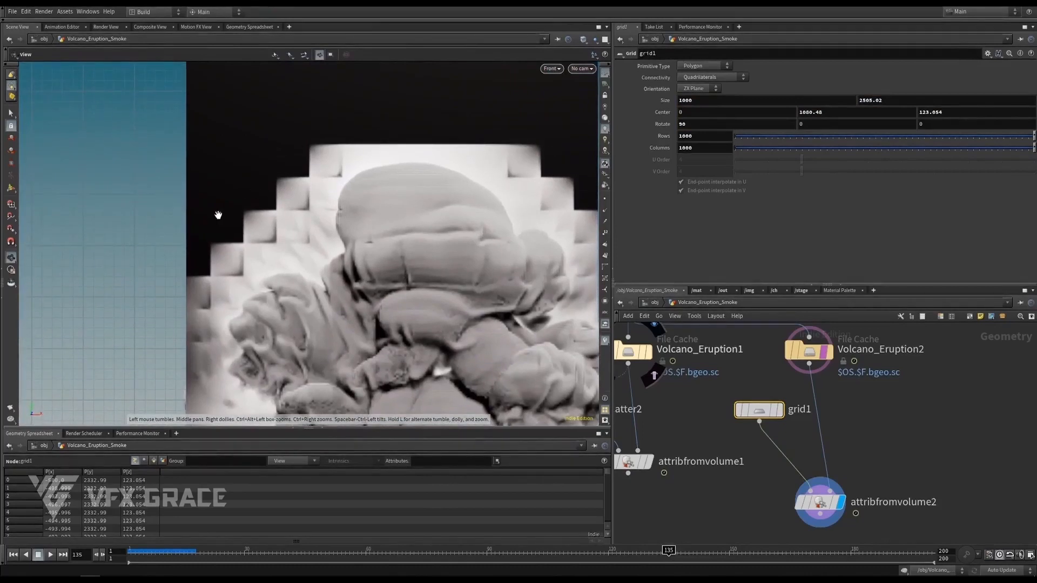
pyautogui.moveTo(231, 241)
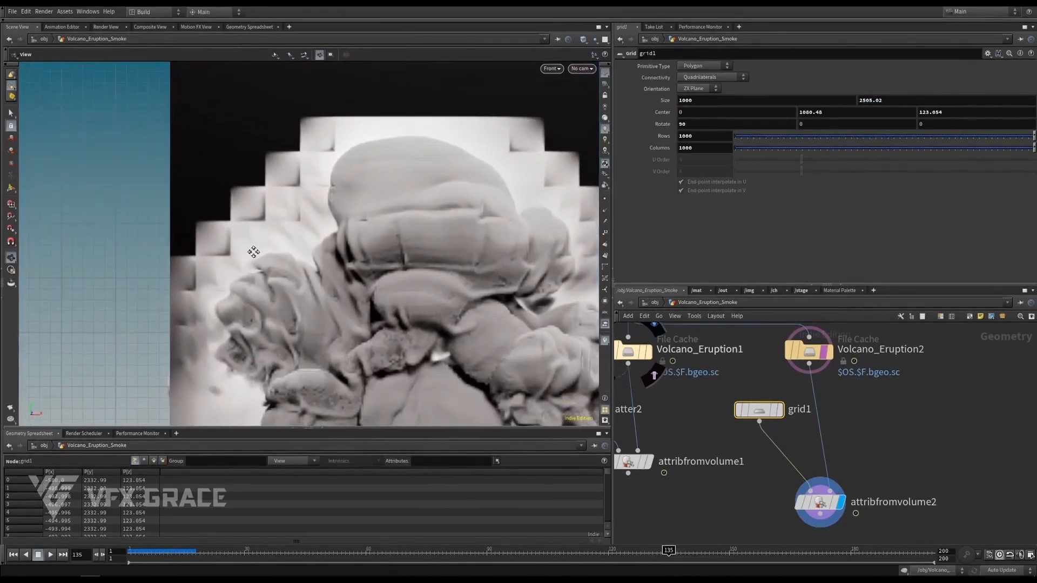
pyautogui.moveTo(224, 232)
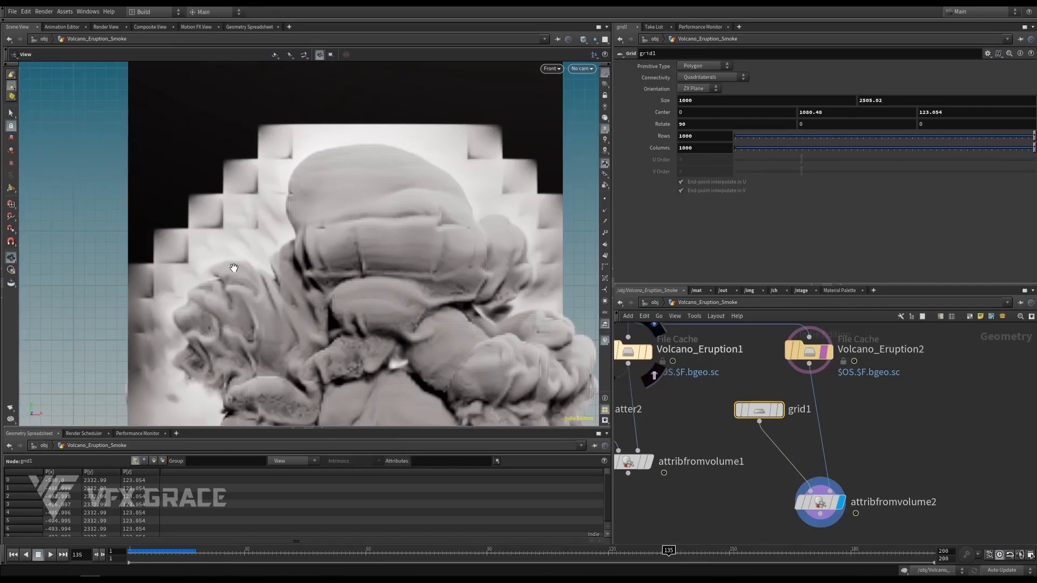
pyautogui.moveTo(227, 310)
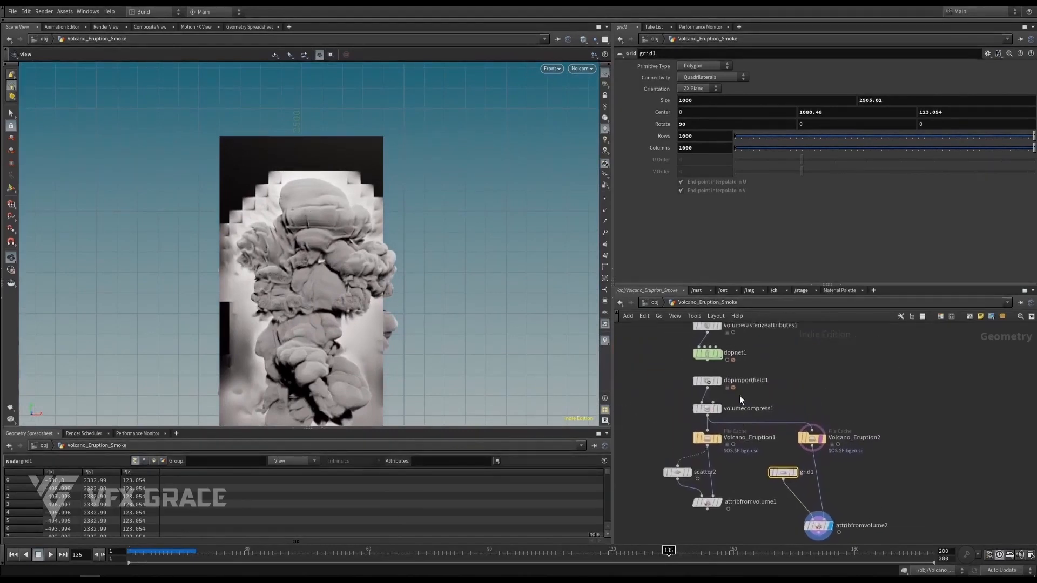
pyautogui.moveTo(311, 186)
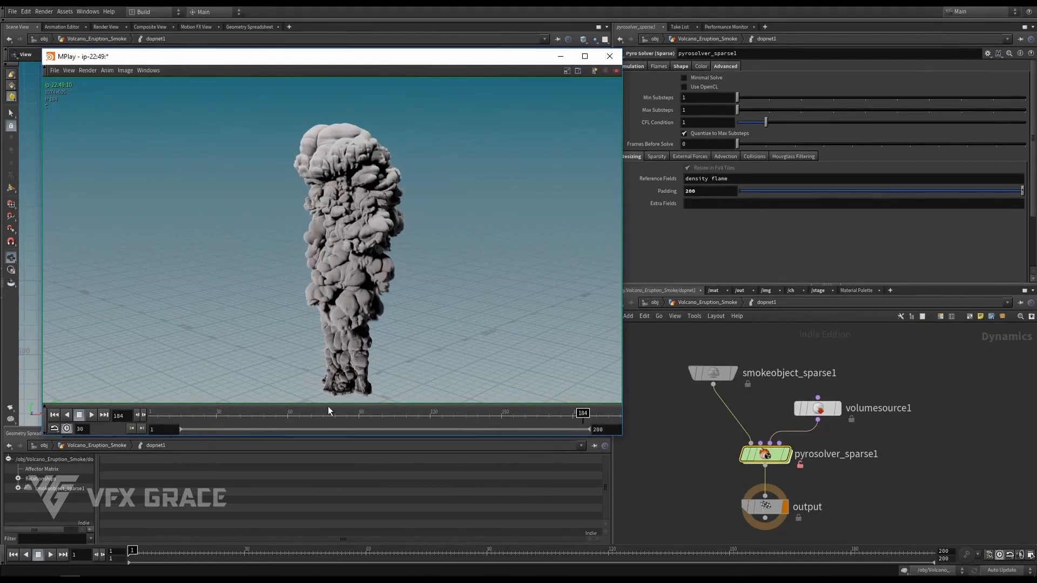
pyautogui.moveTo(349, 301)
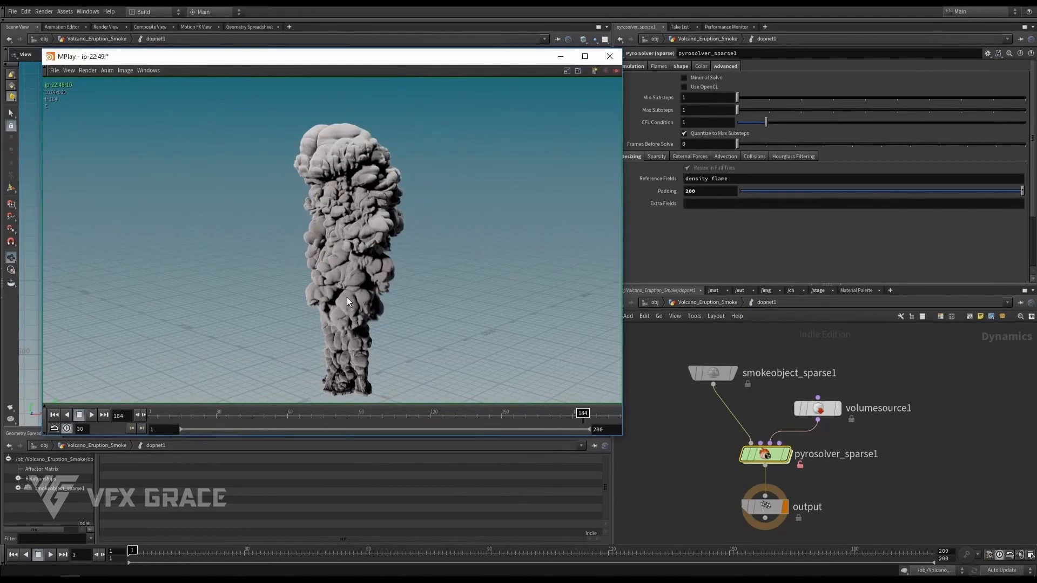
# - Close the MPlay flipbook of the plume
pyautogui.click(608, 55)
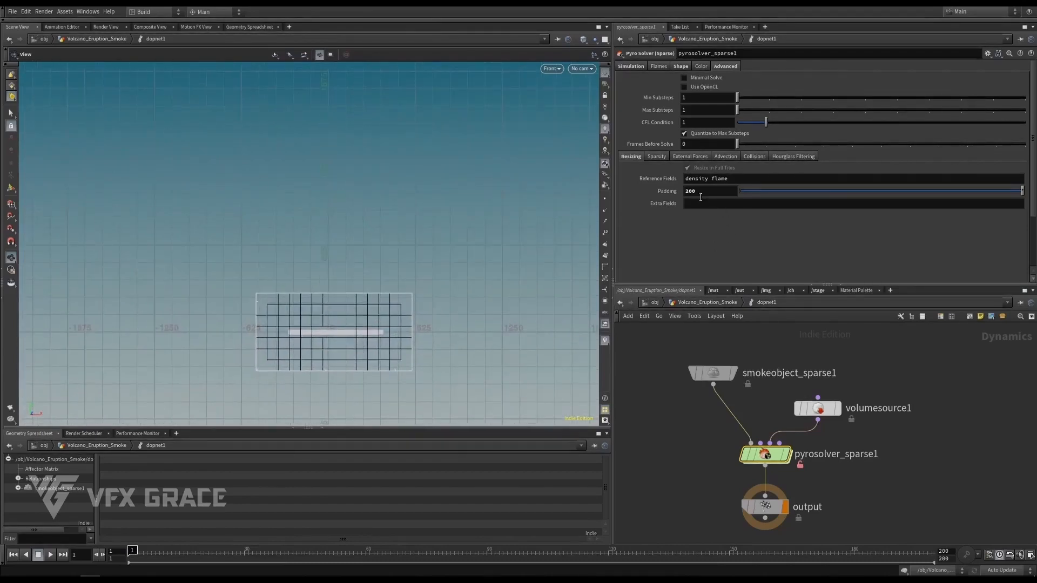
# - View the Padding parameter's dependencies and jump into the find_bounds subnetwork
pyautogui.rightClick(690, 191)
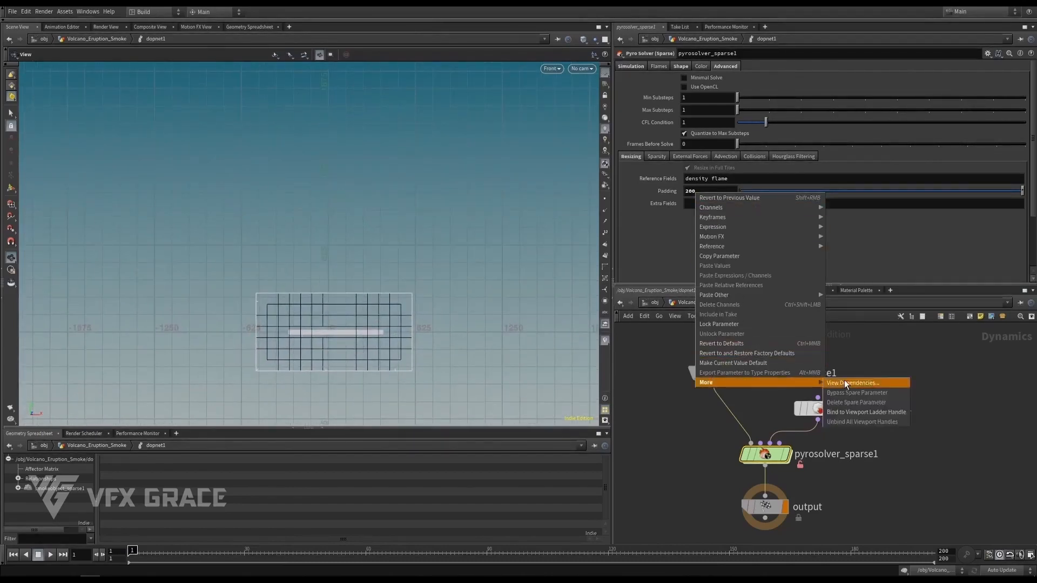
pyautogui.click(852, 382)
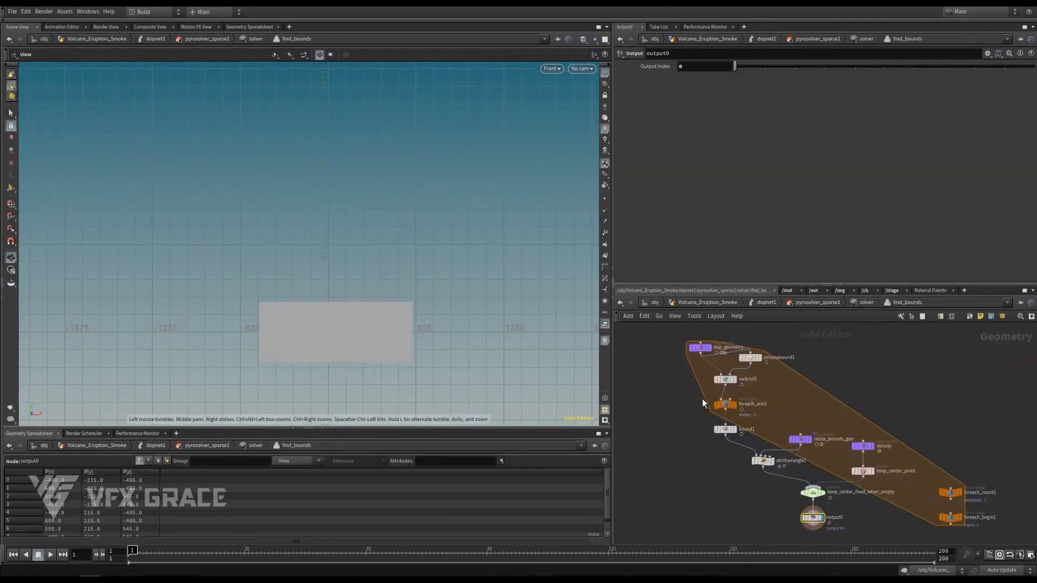
pyautogui.click(724, 429)
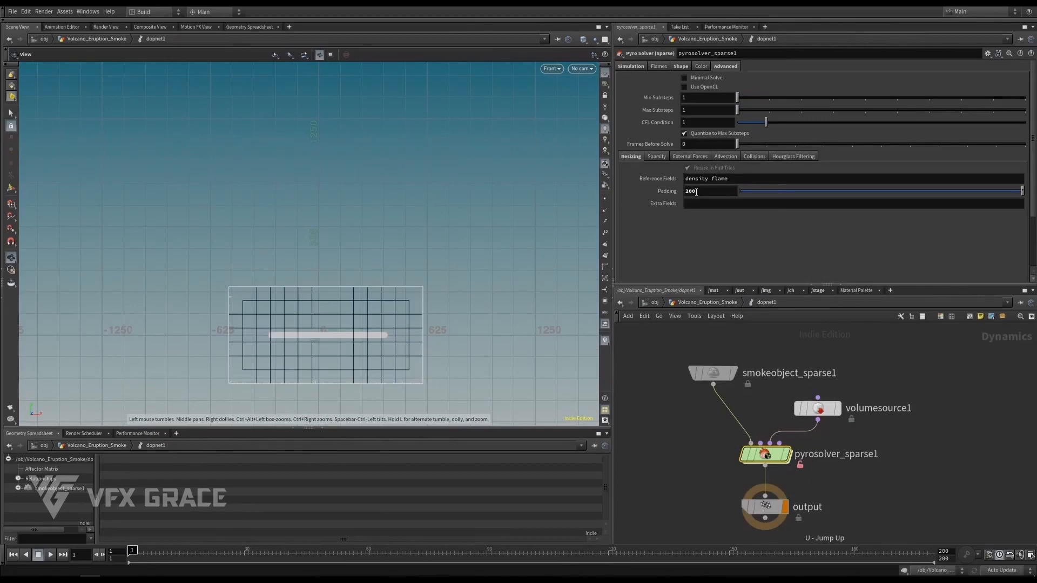
# - Edit the sparse pyro solver's resizing Padding value to 200
pyautogui.doubleClick(765, 454)
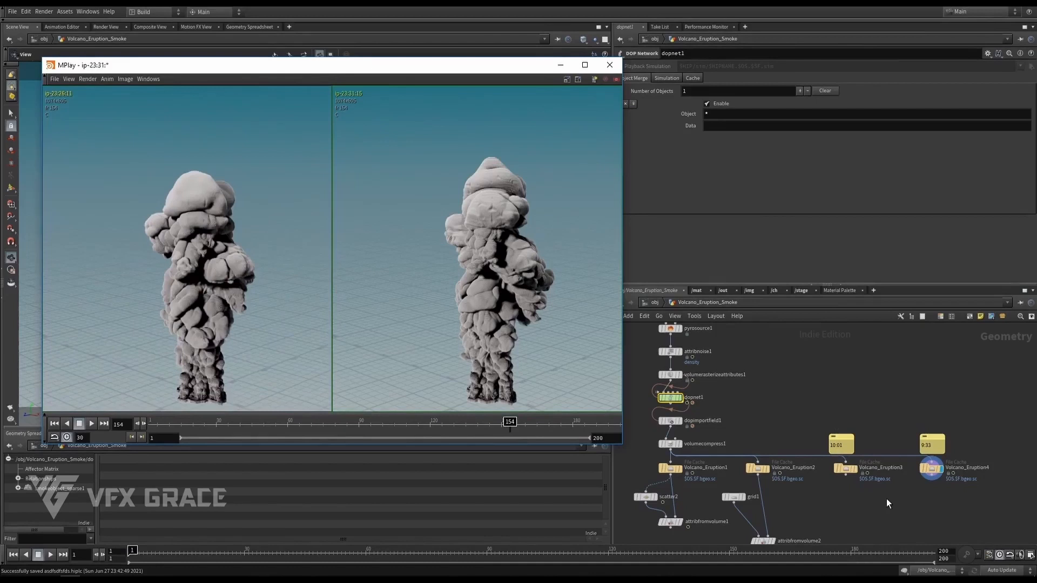
# - Close MPlay and select the Volcano_Eruption3 and Volcano_Eruption4 file caches annotated 10:01 and 9:33
pyautogui.click(608, 64)
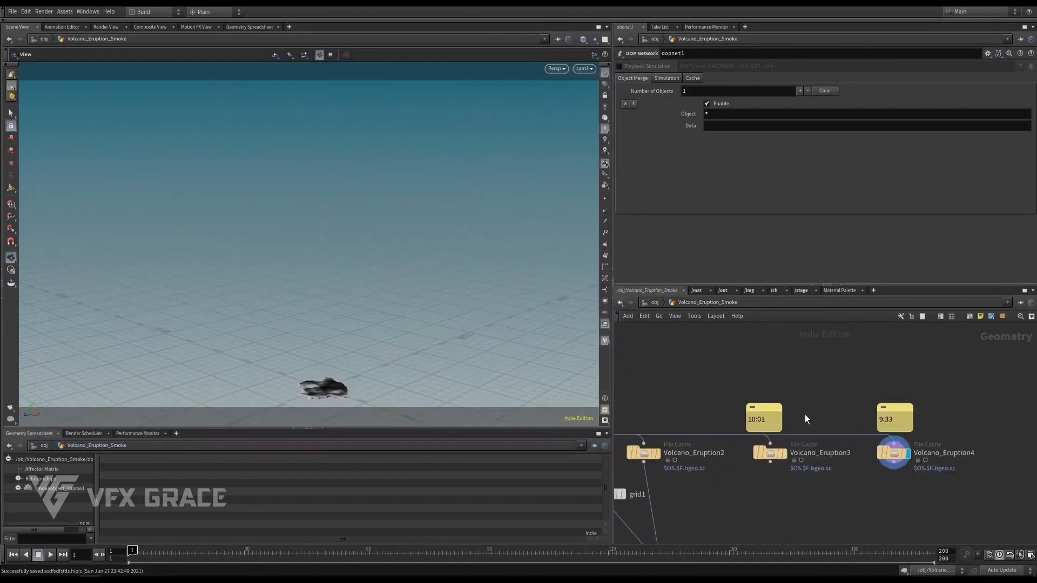
pyautogui.click(769, 453)
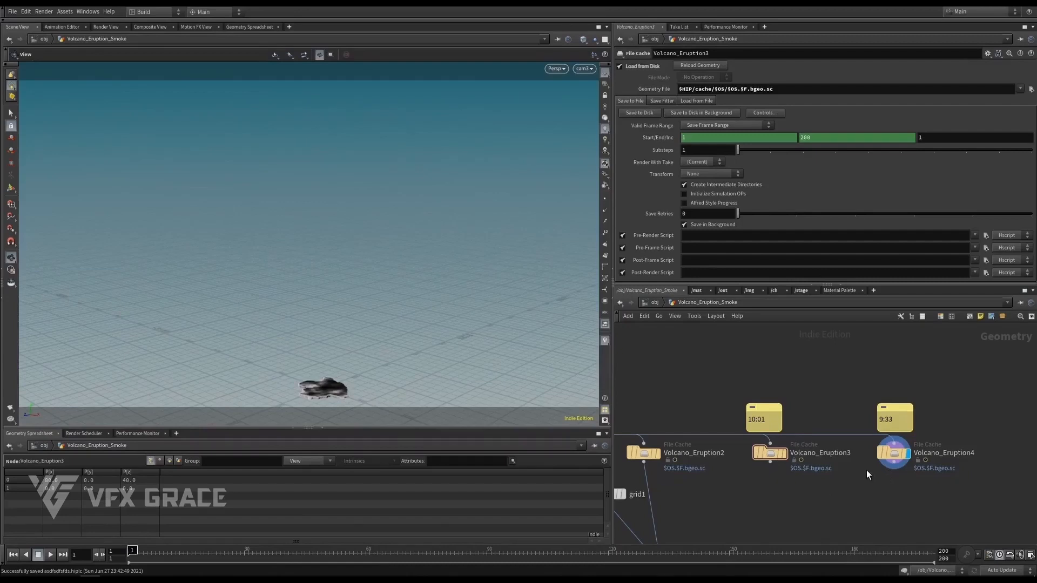
pyautogui.click(893, 452)
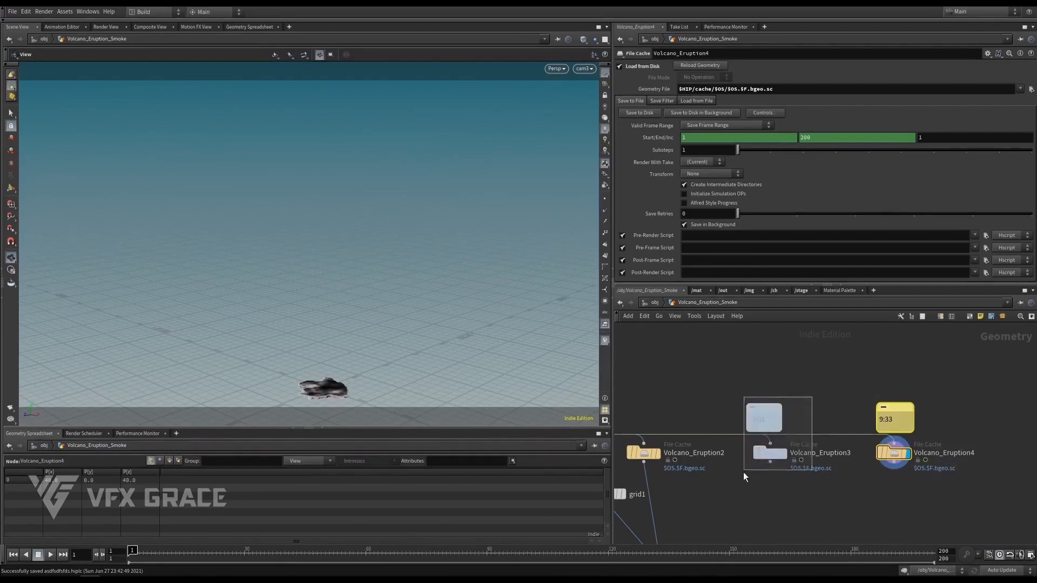
pyautogui.click(768, 453)
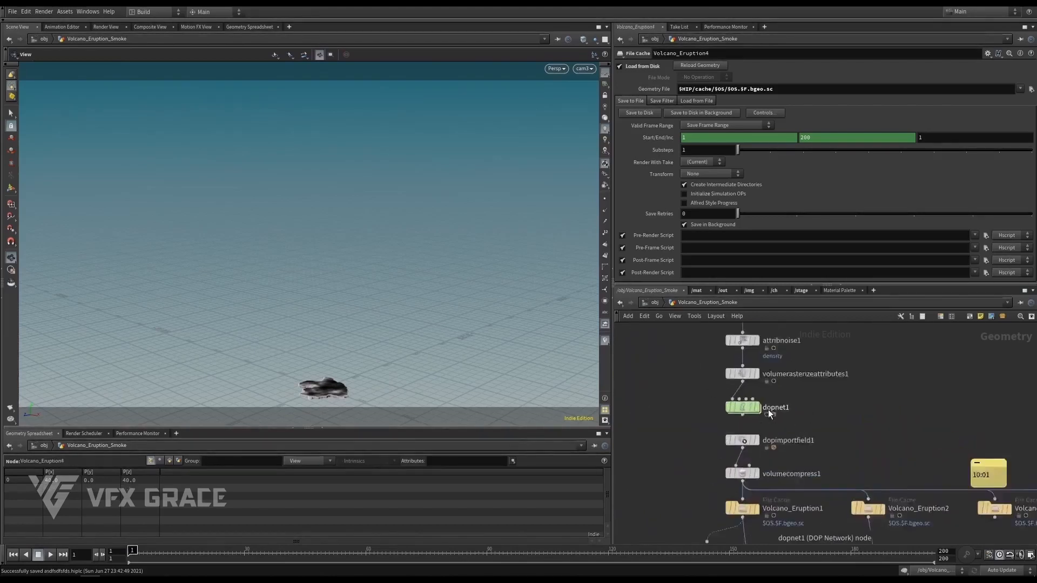
# - Dive into dopnet1's pyrosolver_sparse2 and show the compute_active occupancy-mask node's settings
pyautogui.doubleClick(742, 407)
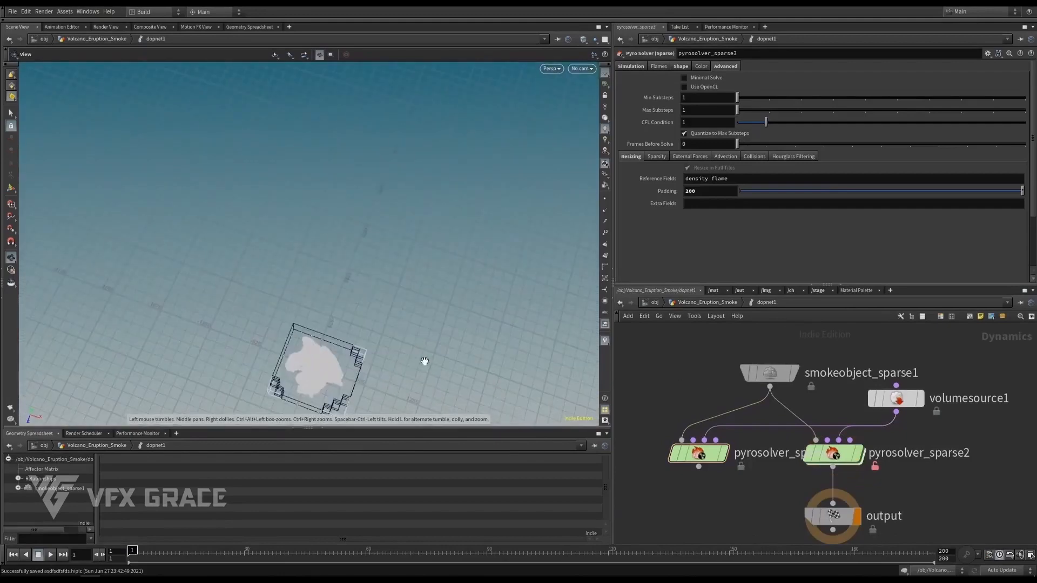
pyautogui.click(766, 377)
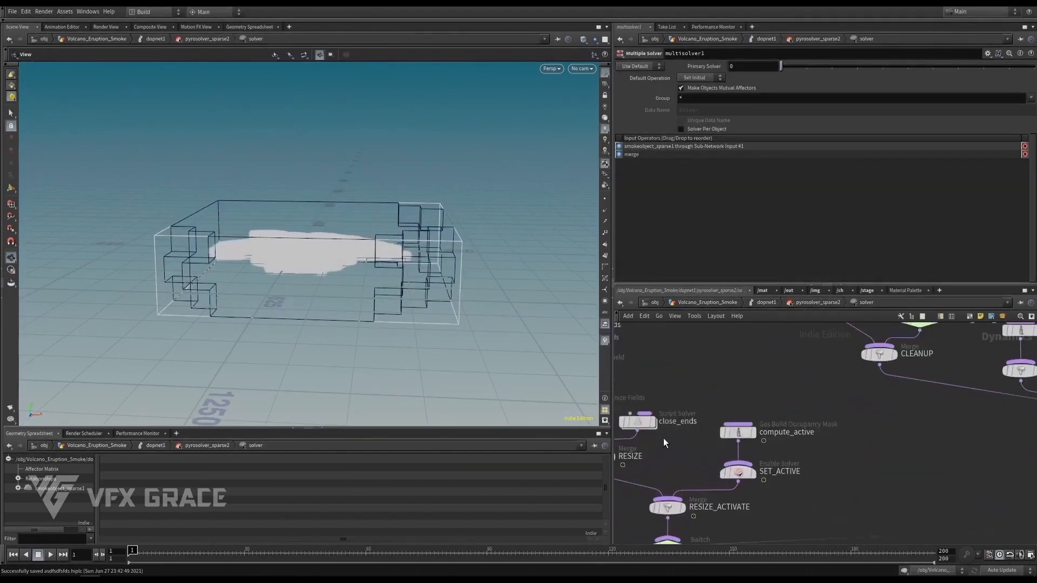
pyautogui.click(735, 432)
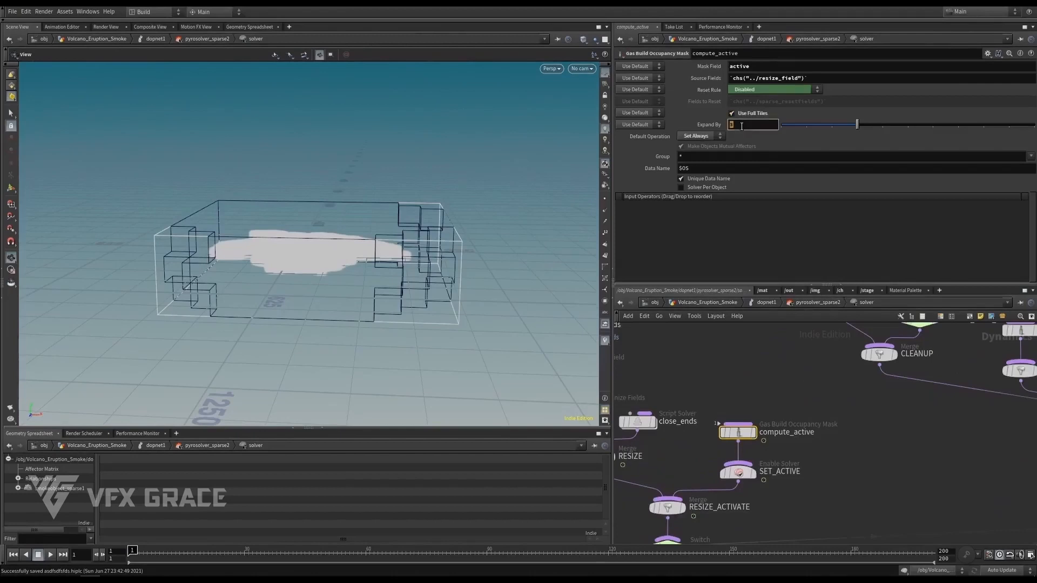